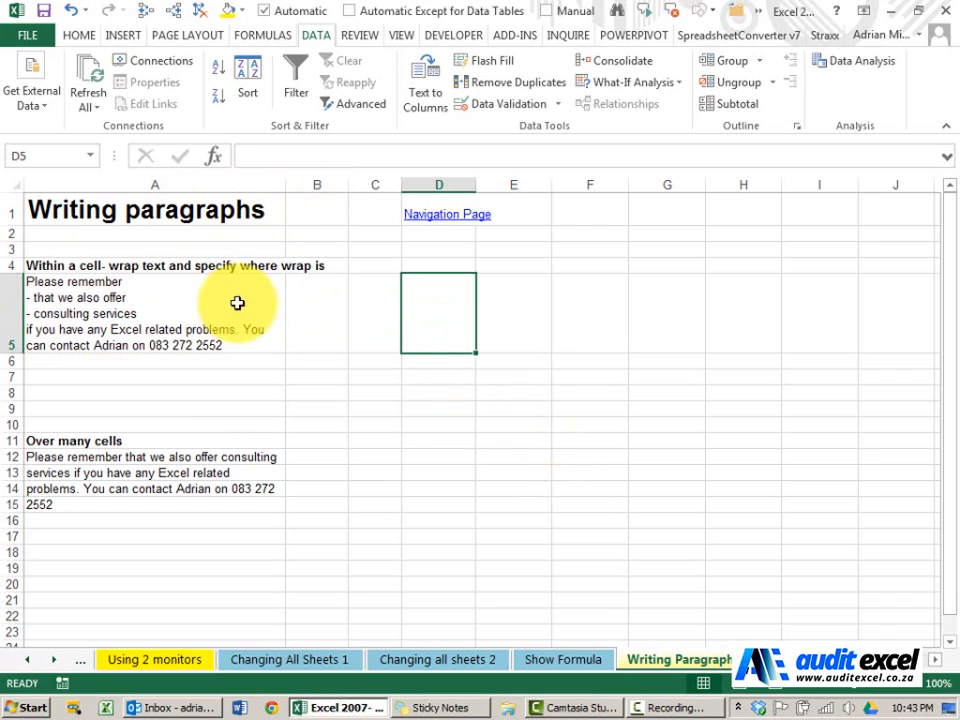
pyautogui.moveTo(255, 315)
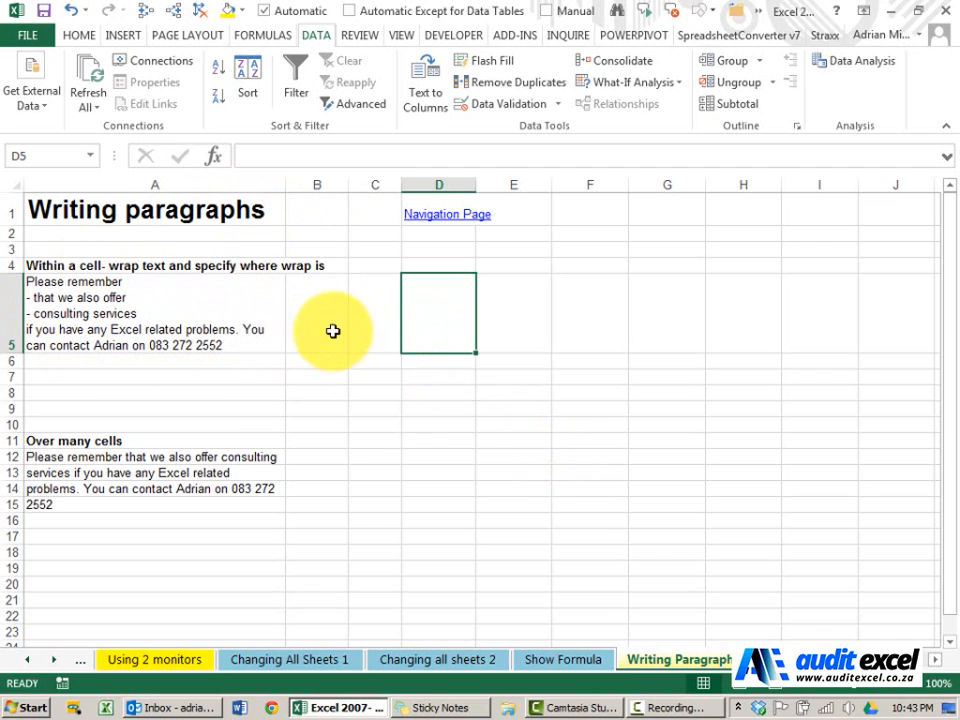
# Step: Enter 'Test' into cell D5 on the Writing paragraphs sheet
pyautogui.write('Test')
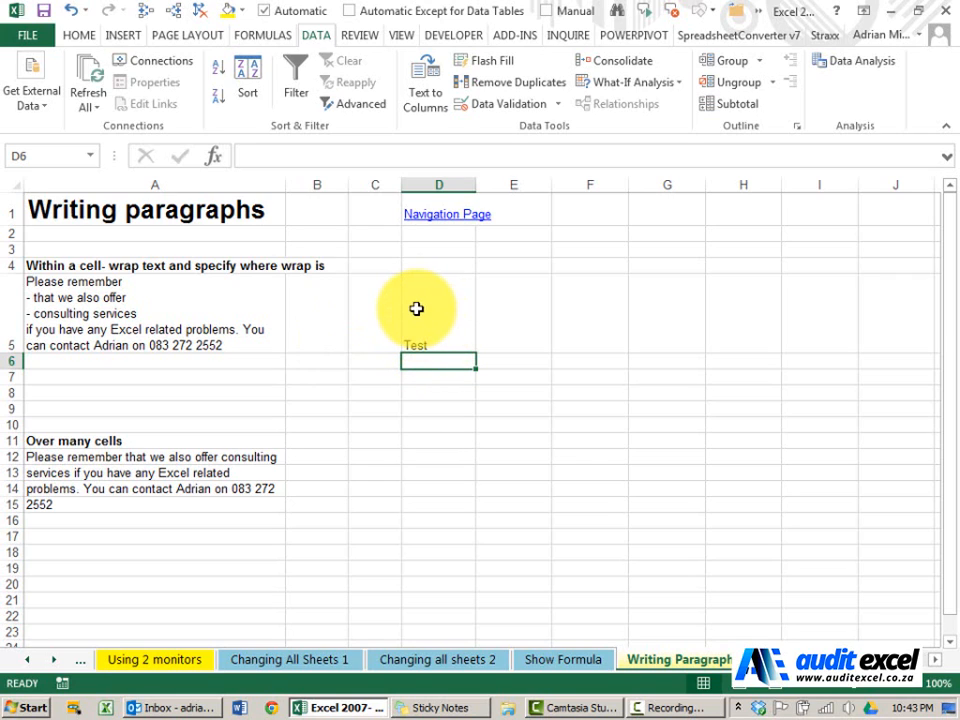
pyautogui.moveTo(421, 282)
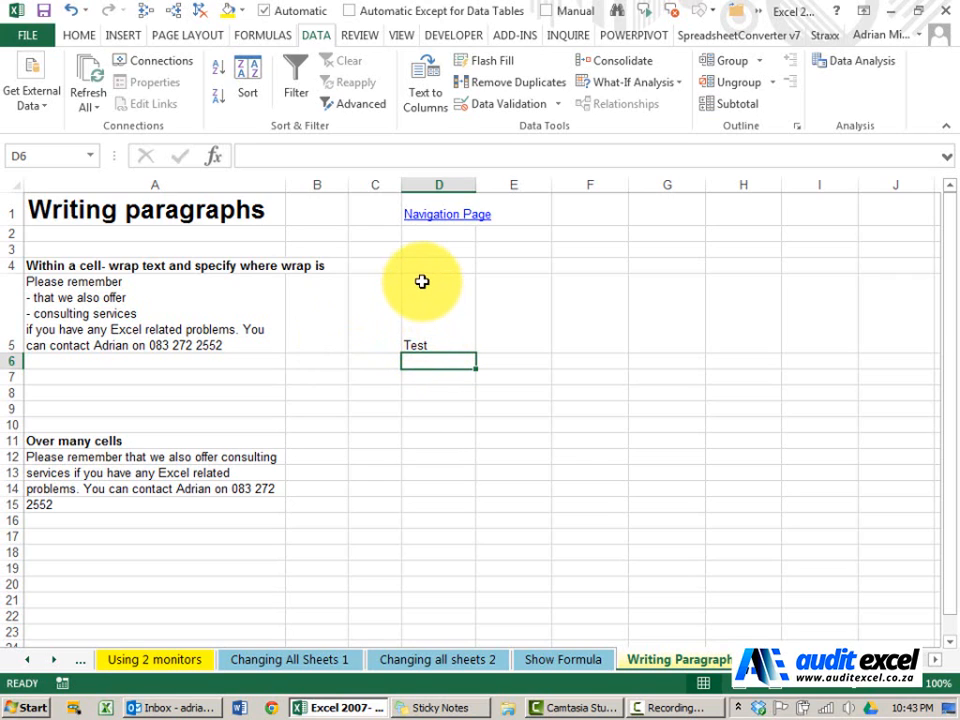
# Step: Set D5's vertical alignment to Center through Format Cells
pyautogui.click(431, 324)
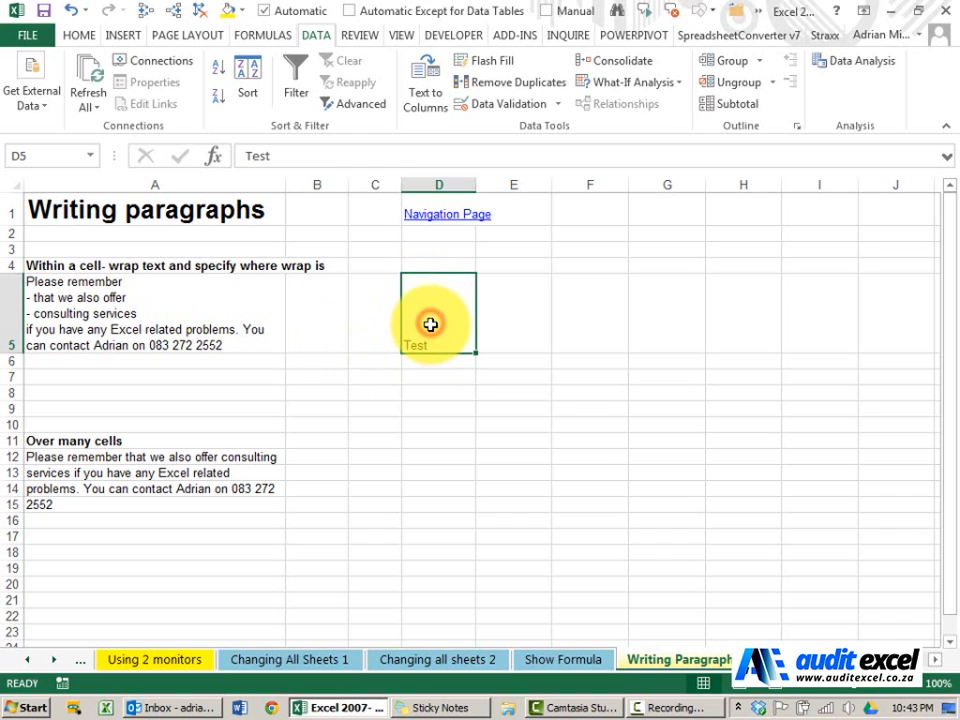
pyautogui.rightClick(431, 323)
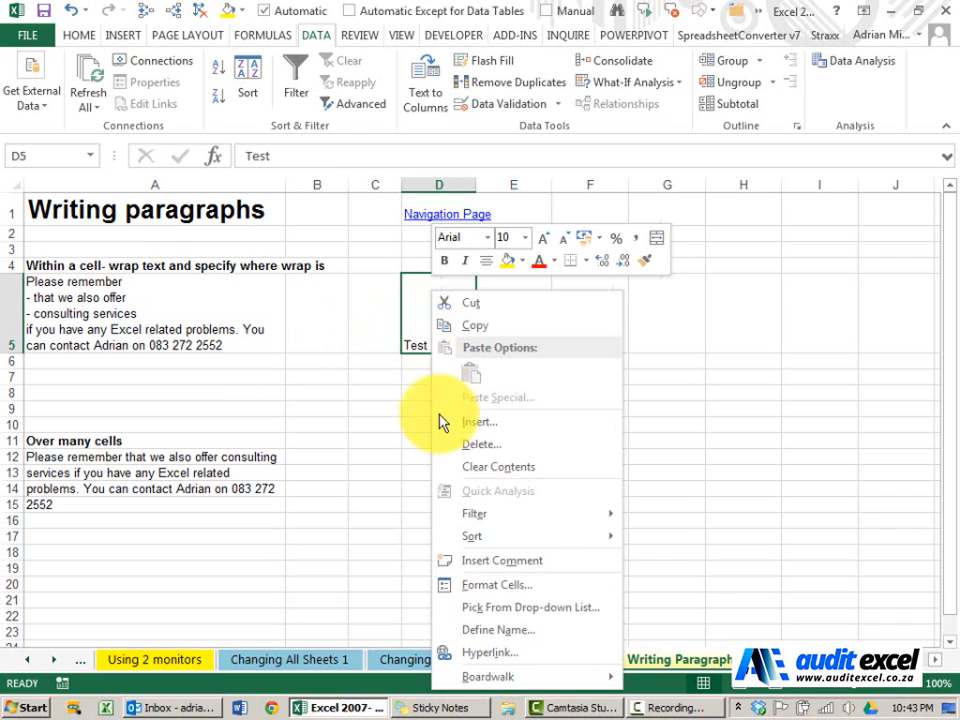
pyautogui.click(497, 585)
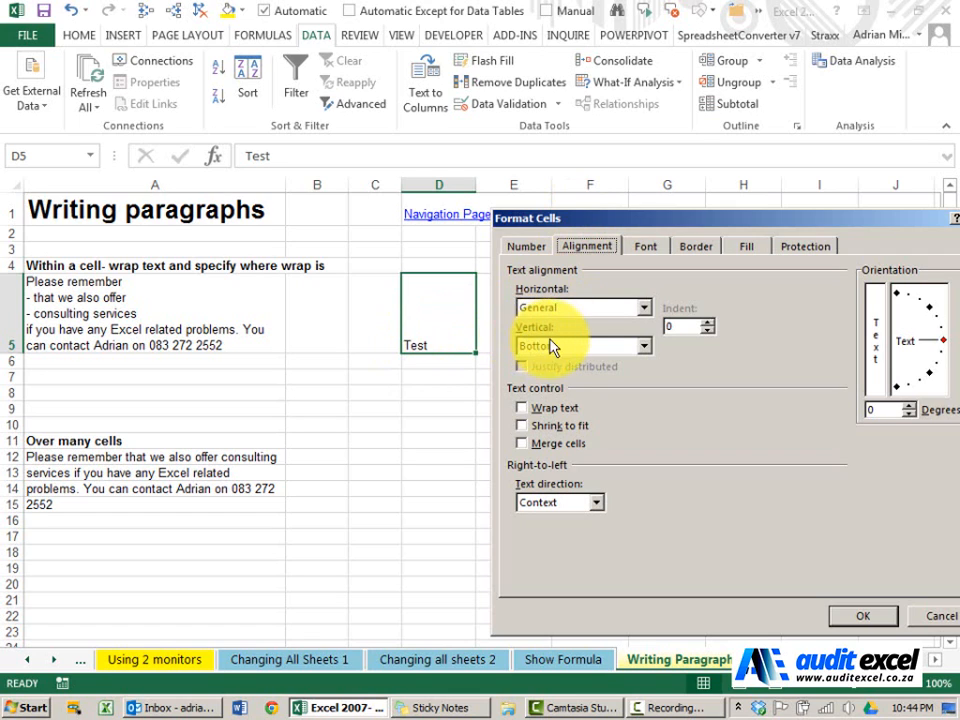
pyautogui.click(644, 346)
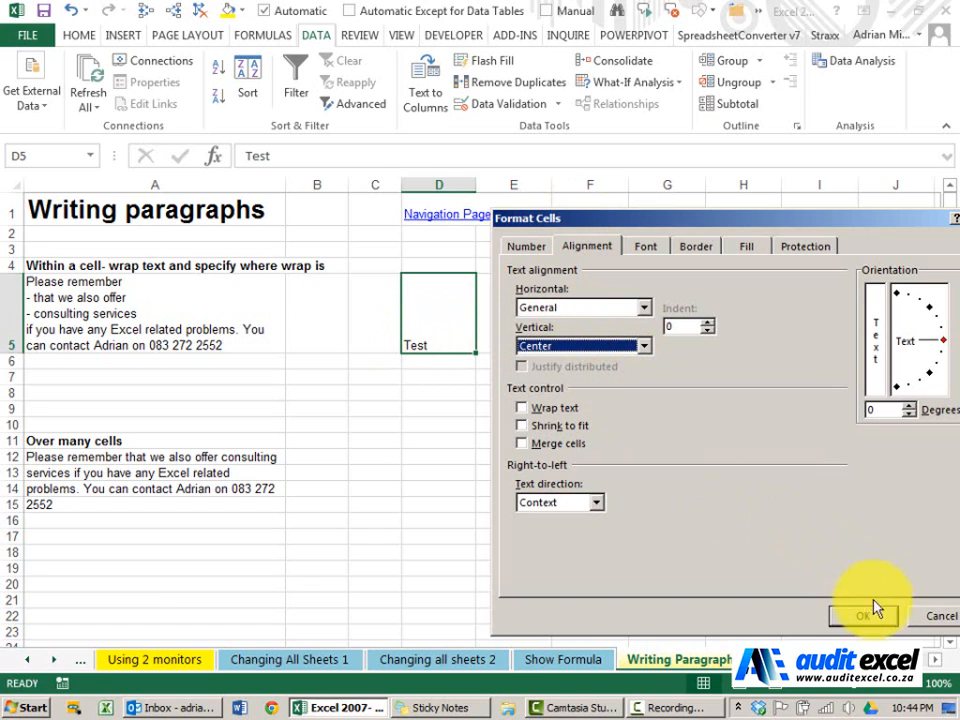
pyautogui.click(863, 615)
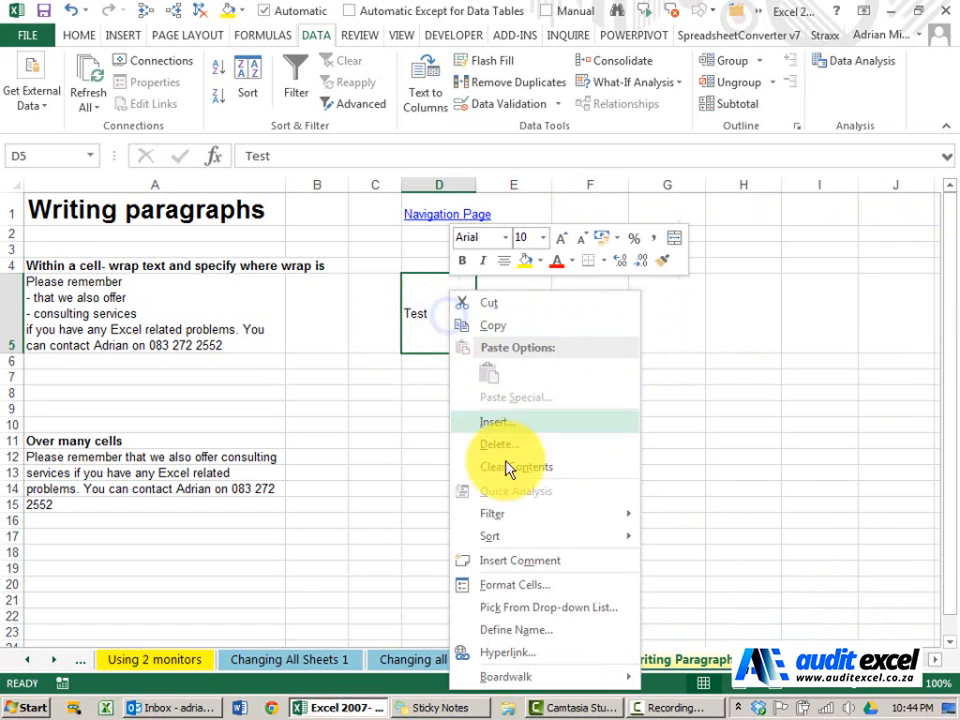
# Step: Change D5's vertical alignment from Center to Top in Format Cells
pyautogui.click(515, 585)
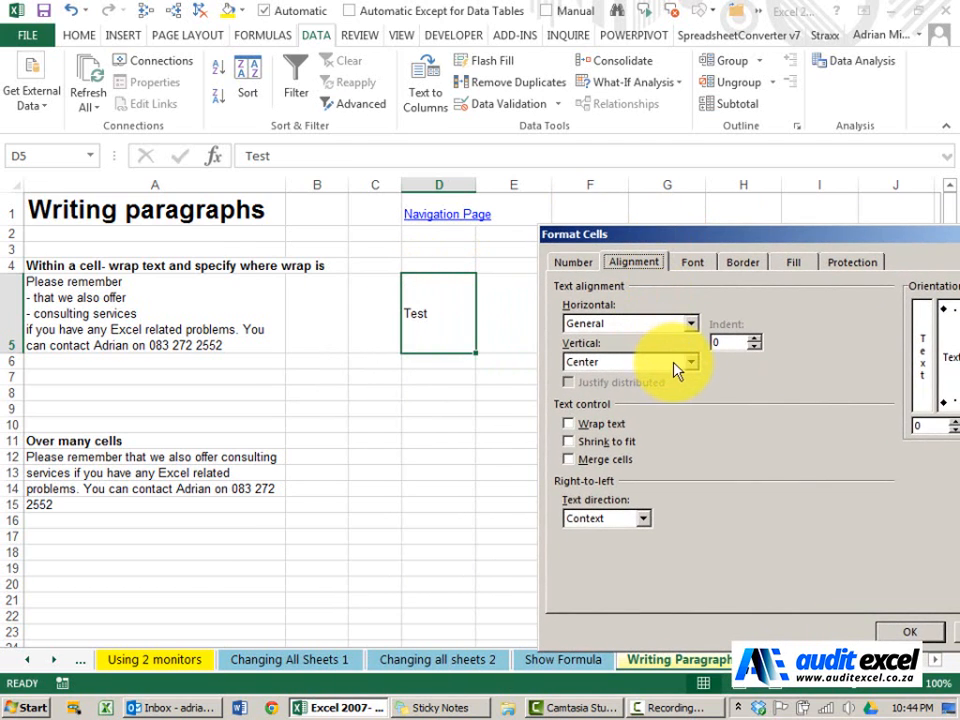
pyautogui.click(687, 361)
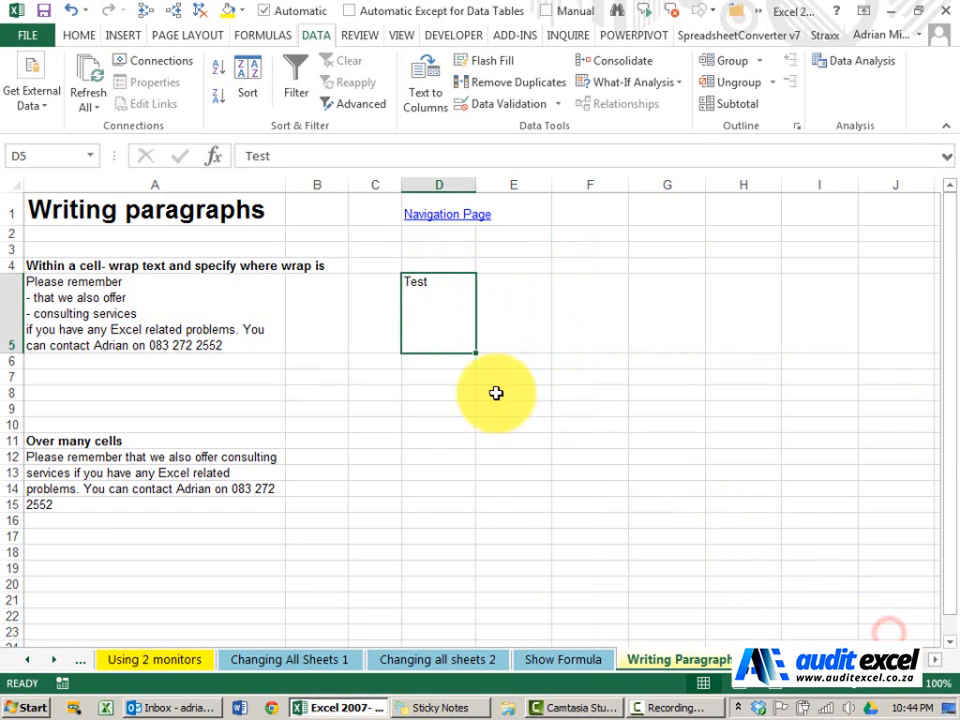
pyautogui.moveTo(430, 314)
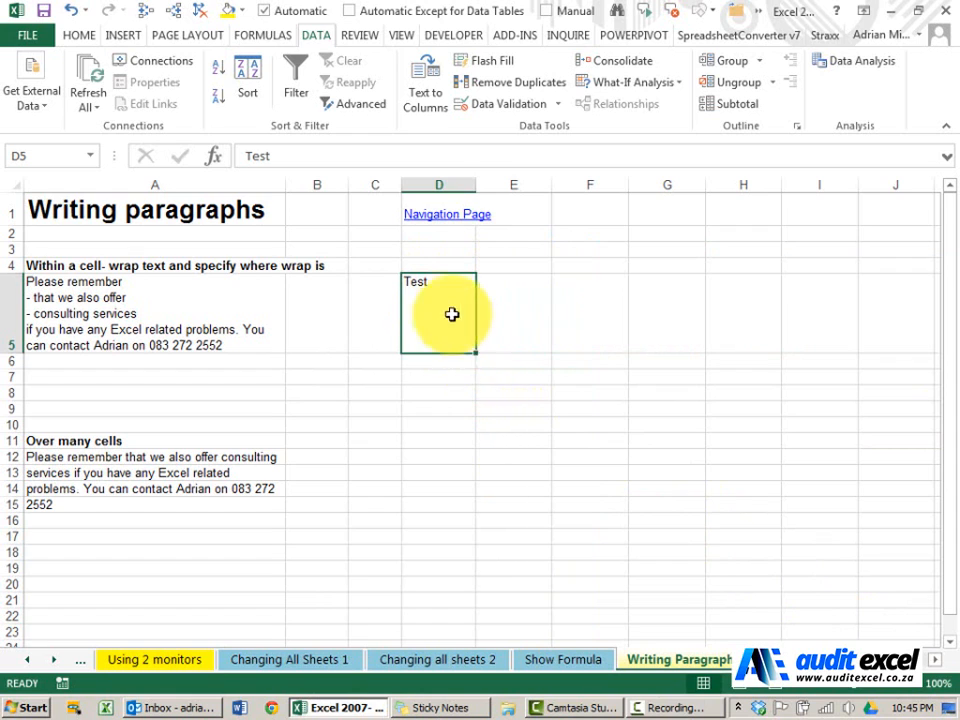
# Step: Rotate the text in D5 to 45 degrees via Format Cells orientation
pyautogui.rightClick(433, 311)
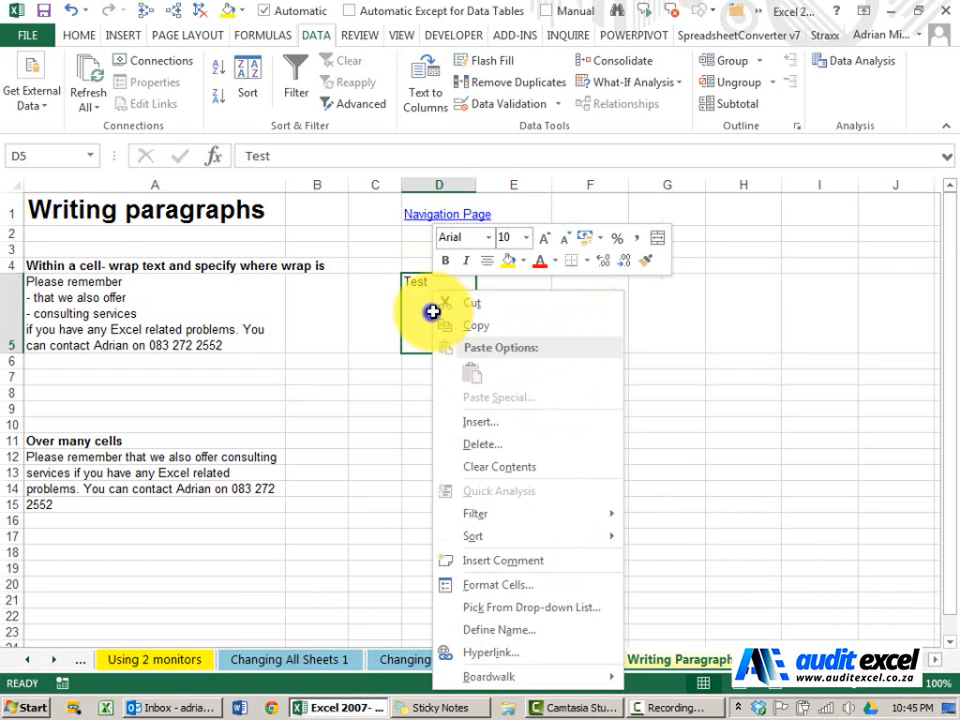
pyautogui.click(497, 584)
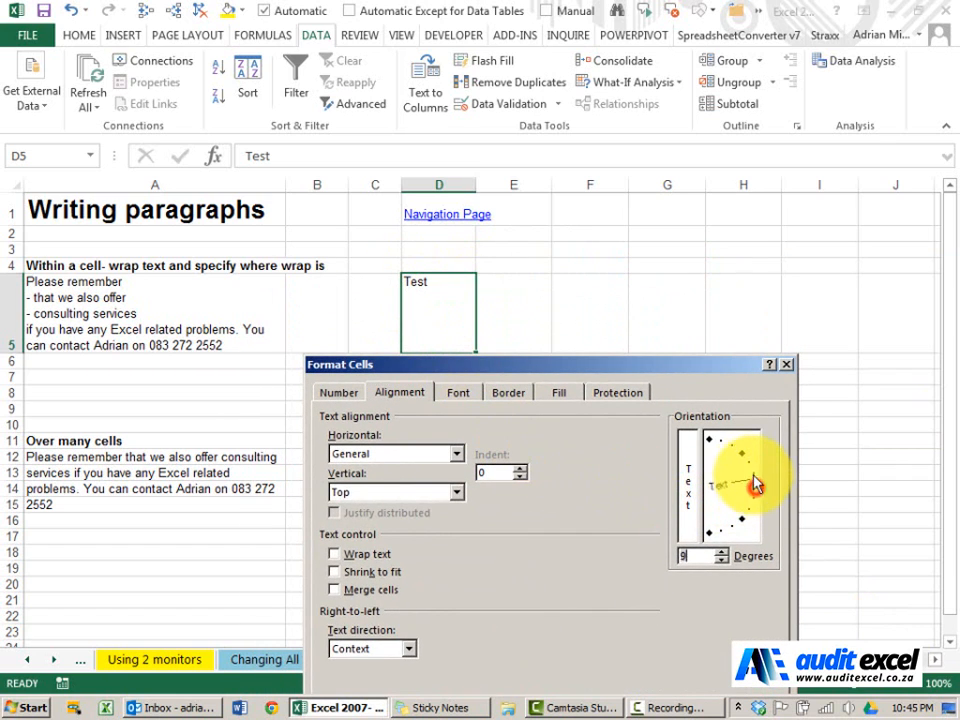
pyautogui.moveTo(755, 485); pyautogui.dragTo(730, 450)
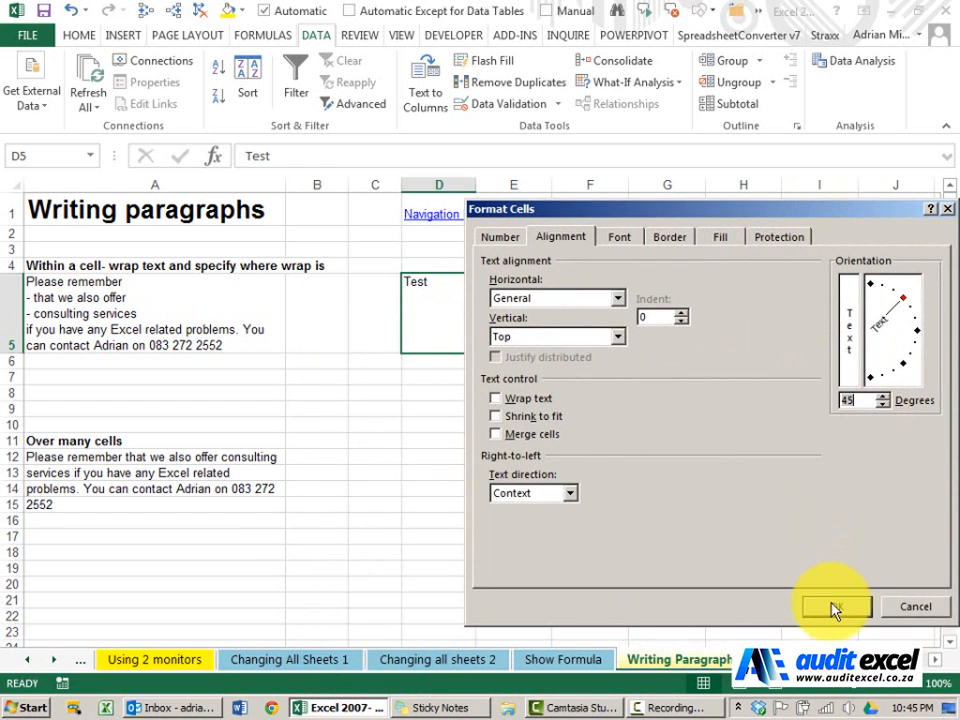
pyautogui.click(836, 606)
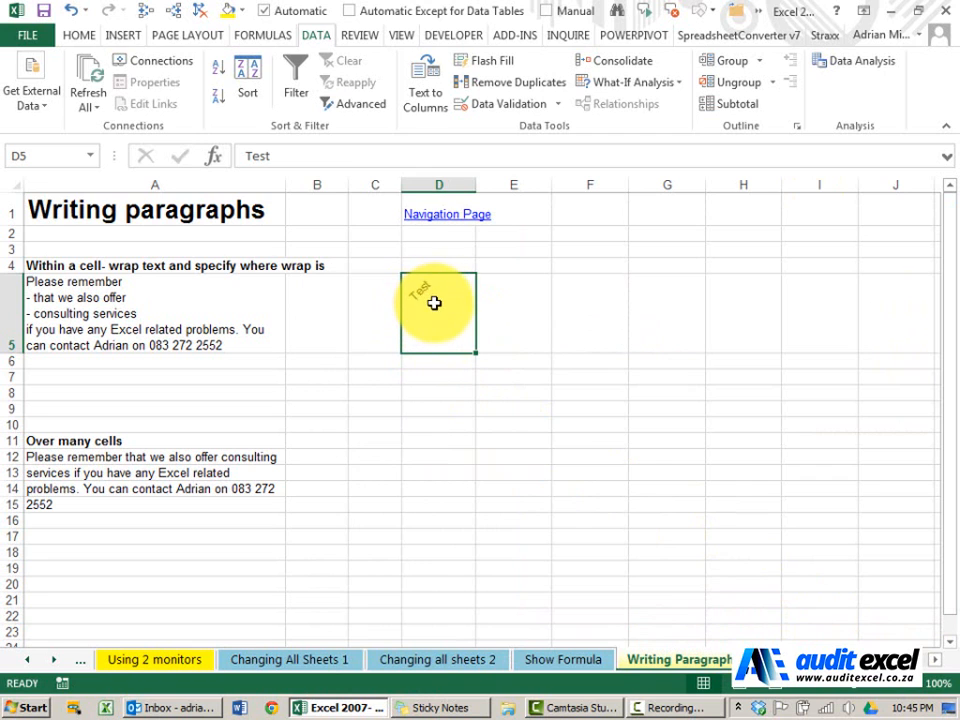
# Step: Set D5's horizontal and vertical alignment both to Center in Format Cells
pyautogui.rightClick(434, 303)
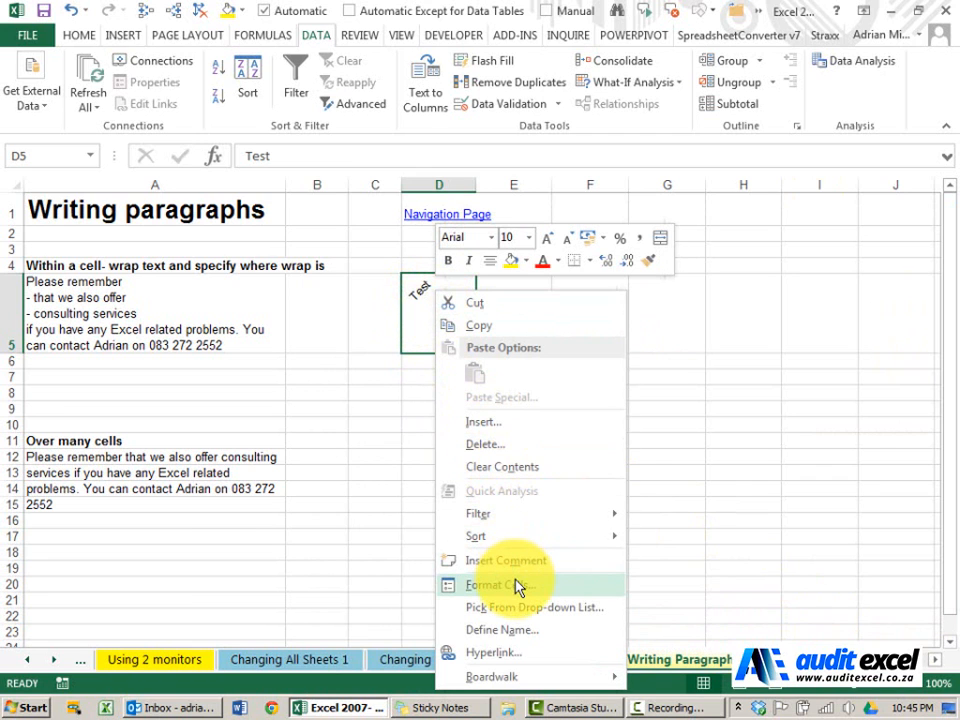
pyautogui.click(500, 585)
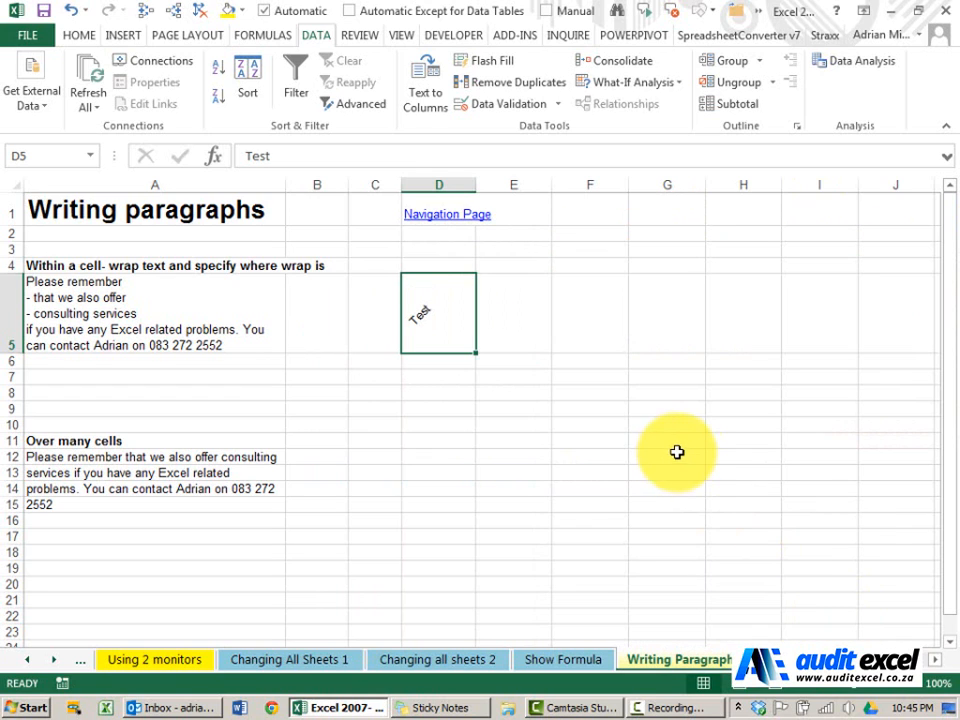
pyautogui.rightClick(438, 312)
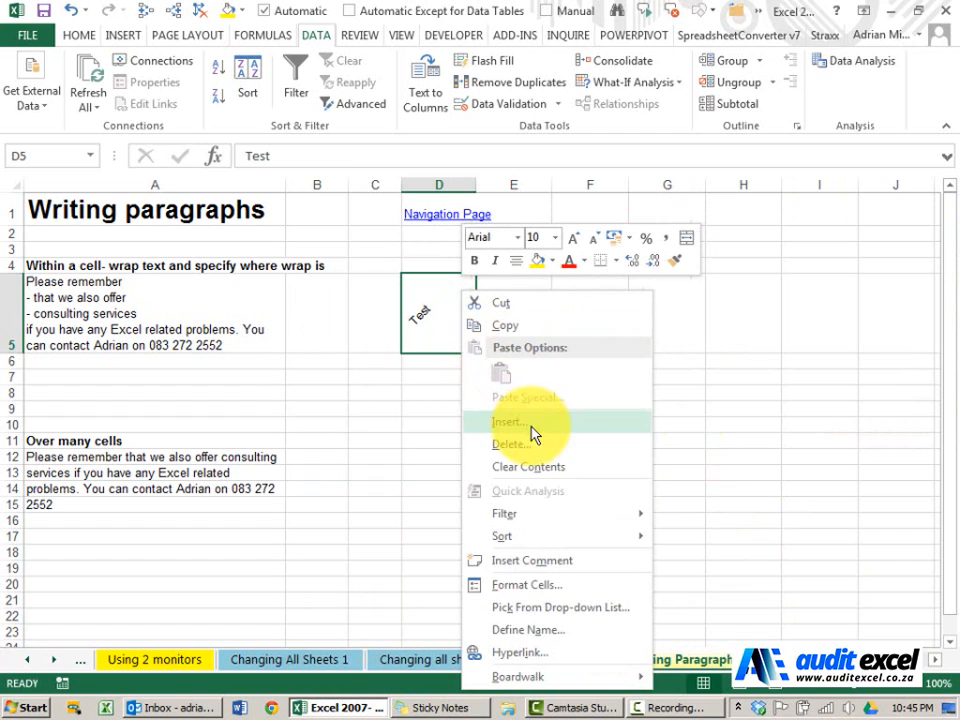
pyautogui.click(527, 584)
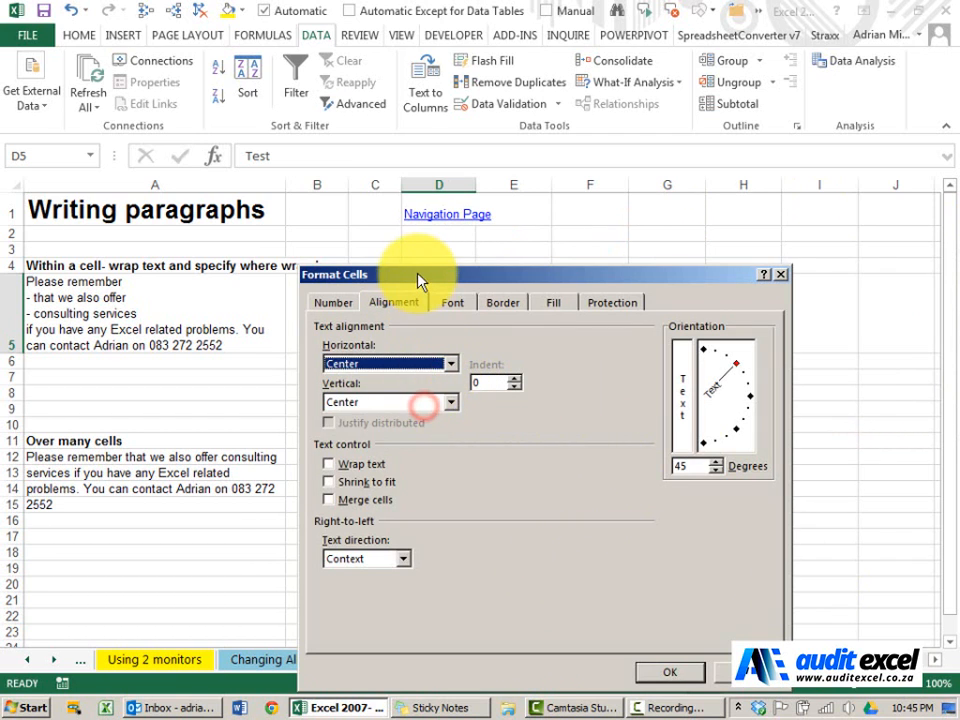
pyautogui.click(670, 671)
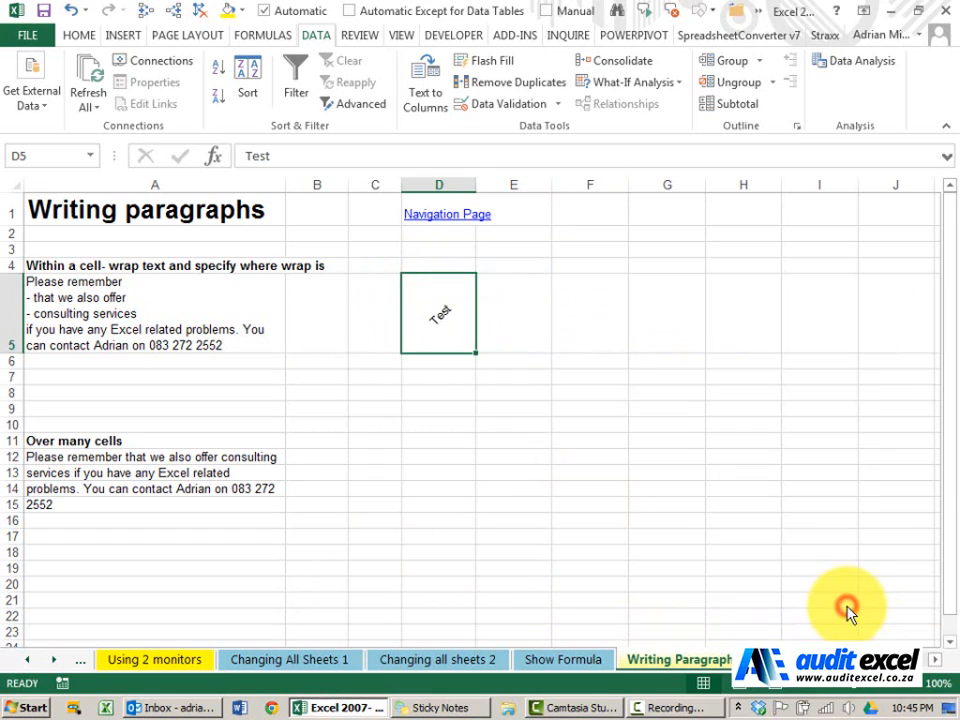
pyautogui.moveTo(497, 359)
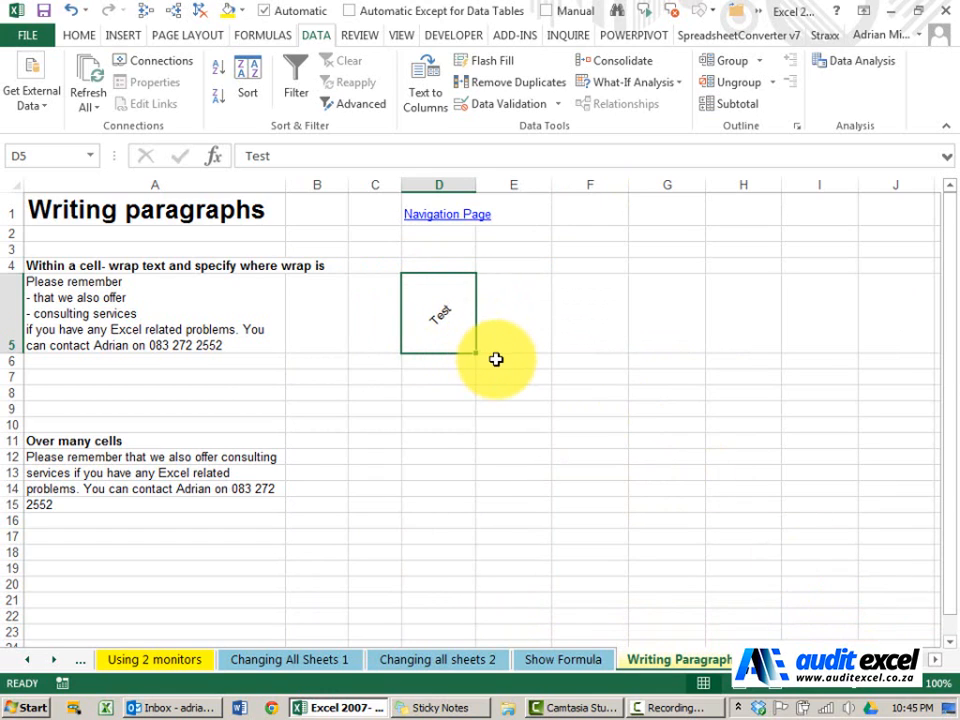